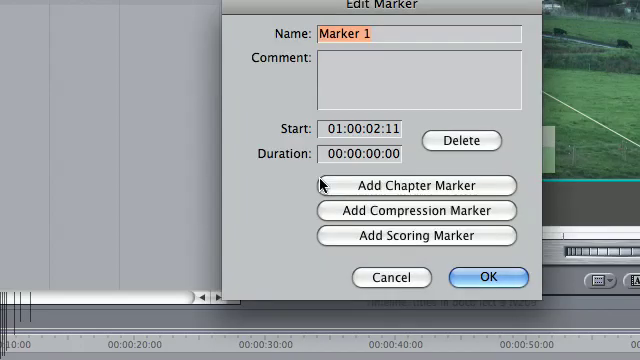
Step: Name the marker at 01:00:02:11 'sprinkler' with the comment 'green' and confirm
type("s")
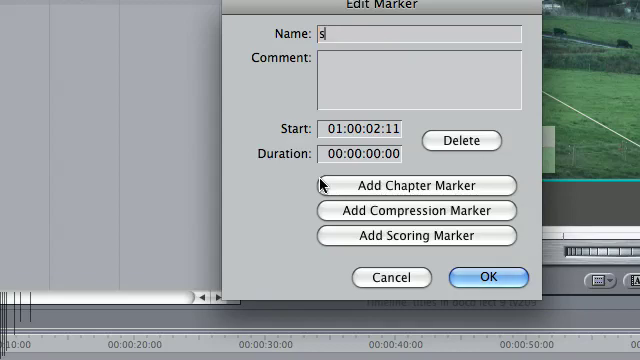
type("prin")
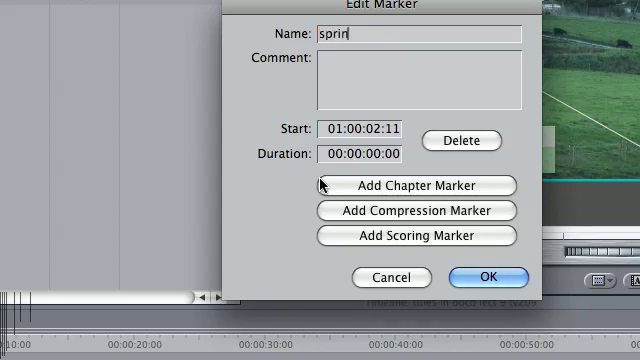
type("kler")
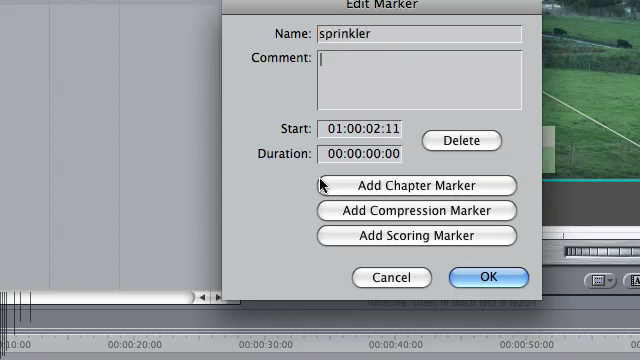
type("gre")
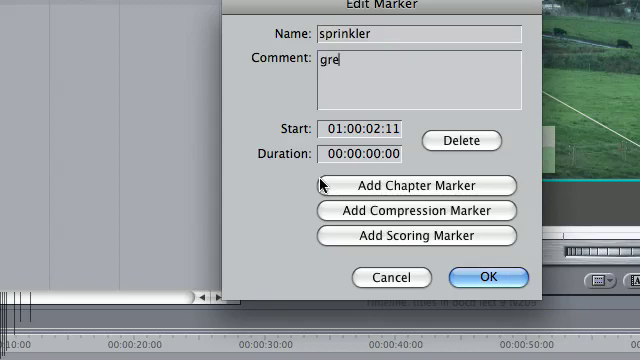
type("en")
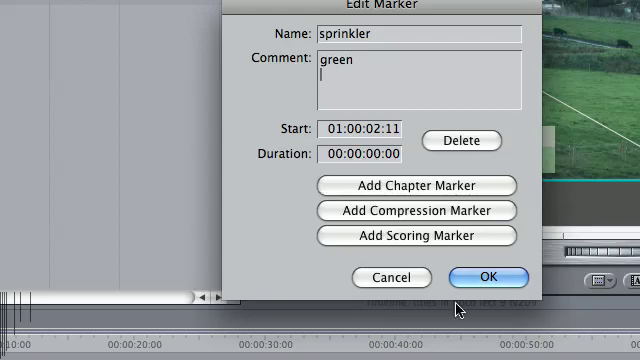
left_click(488, 276)
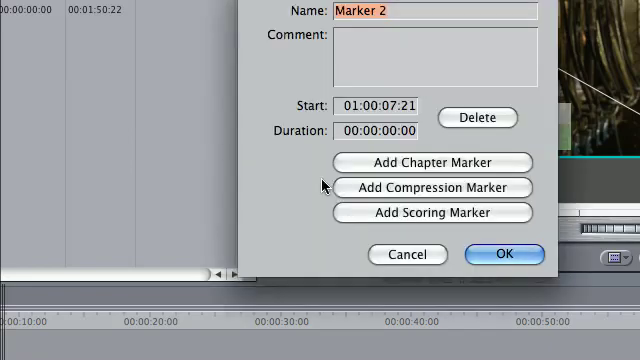
Step: Rename the second marker 'mike' and begin its comment with 'da'
type("m")
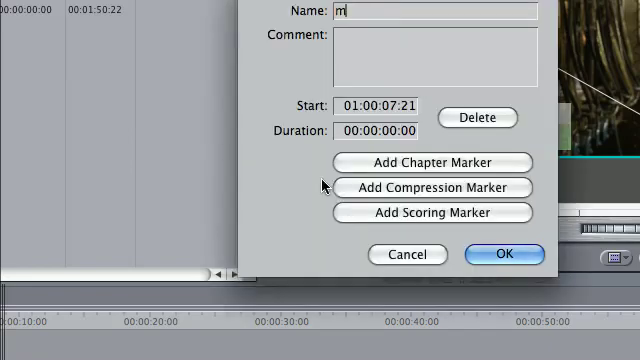
type("ike")
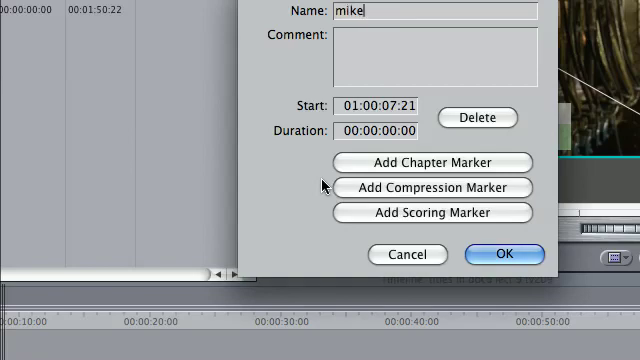
left_click(340, 42)
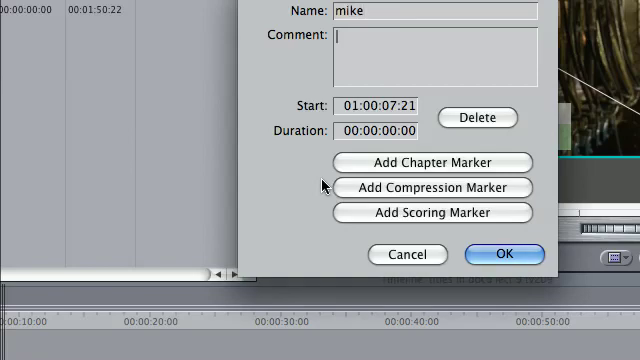
type("da")
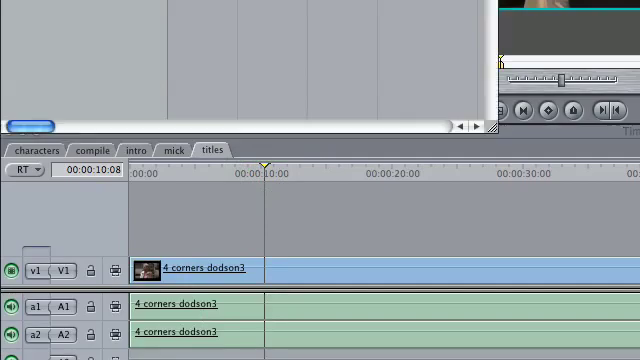
Step: Dismiss the marker dialog and return to the timeline sequence with the clip
left_click(68, 178)
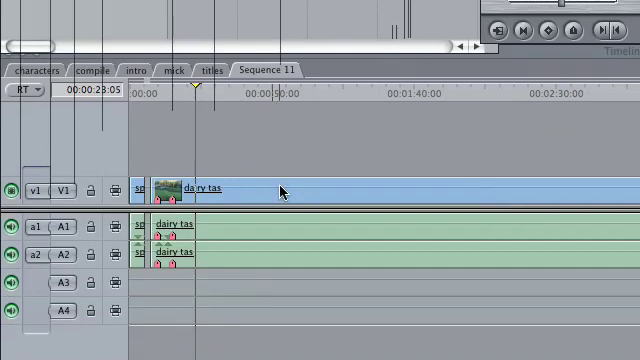
Step: Select the 'dairy tax' subclip placed in the new Sequence 11
left_click(280, 184)
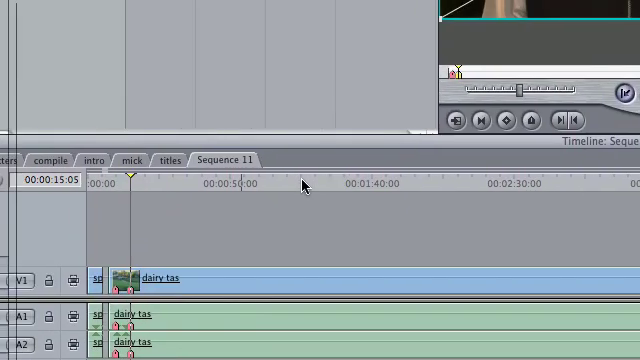
Step: Add a marker at 01:01:16:17 on the dairy tax clip and name it 'mike'
left_click(320, 184)
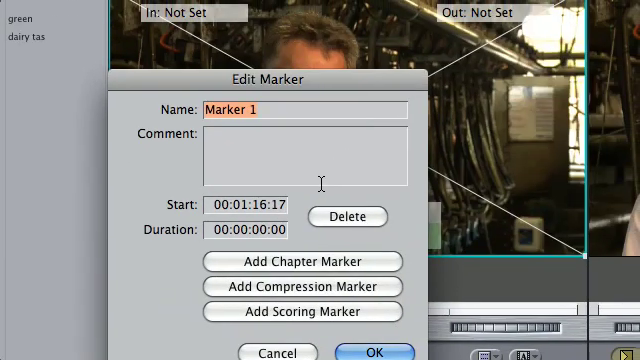
type("m")
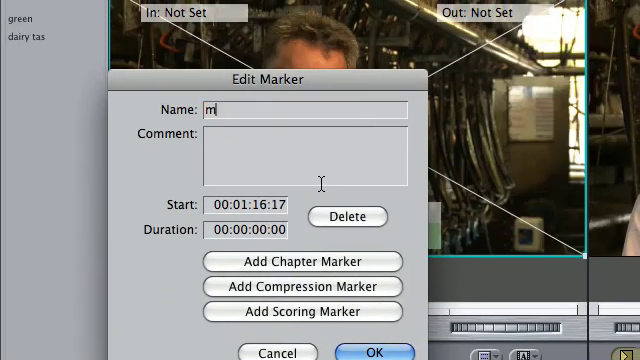
type("ike")
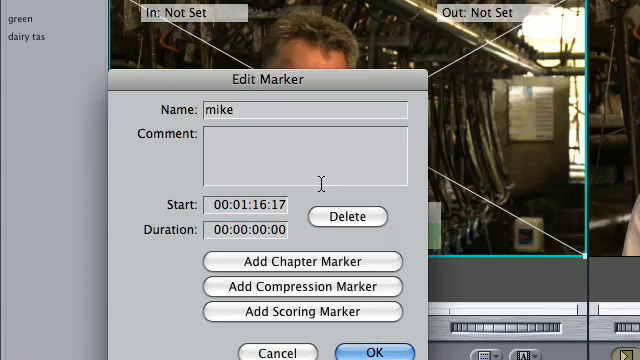
left_click(374, 352)
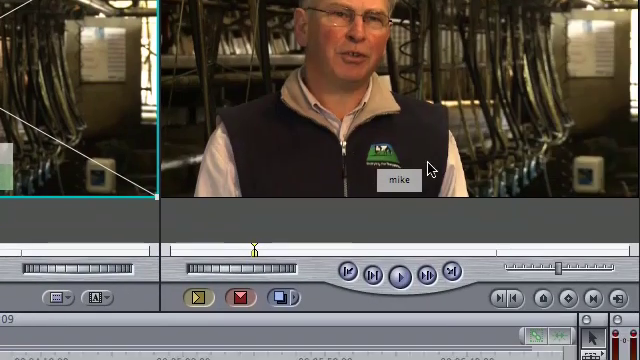